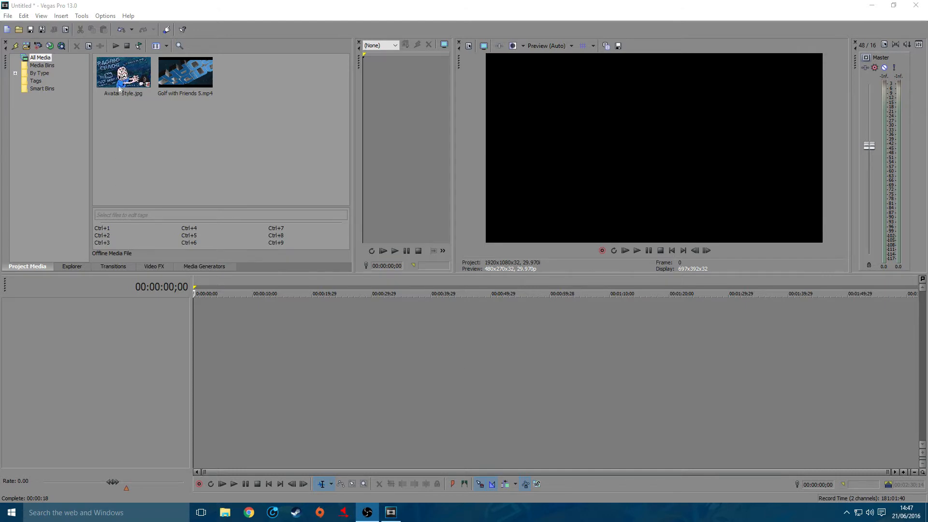
Select Avatar Style.jpg in Project Media to place it at 00:00:00;00.
left_click(124, 72)
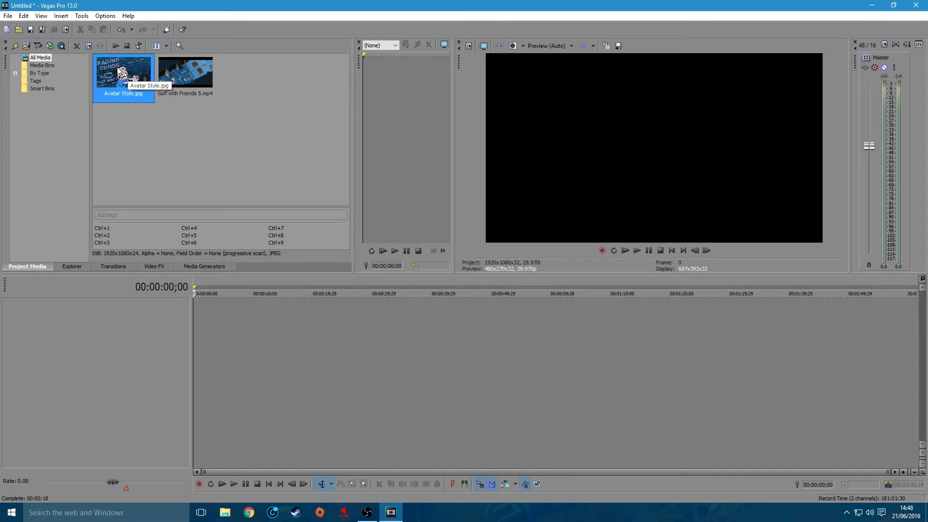
mouse_move(121, 73)
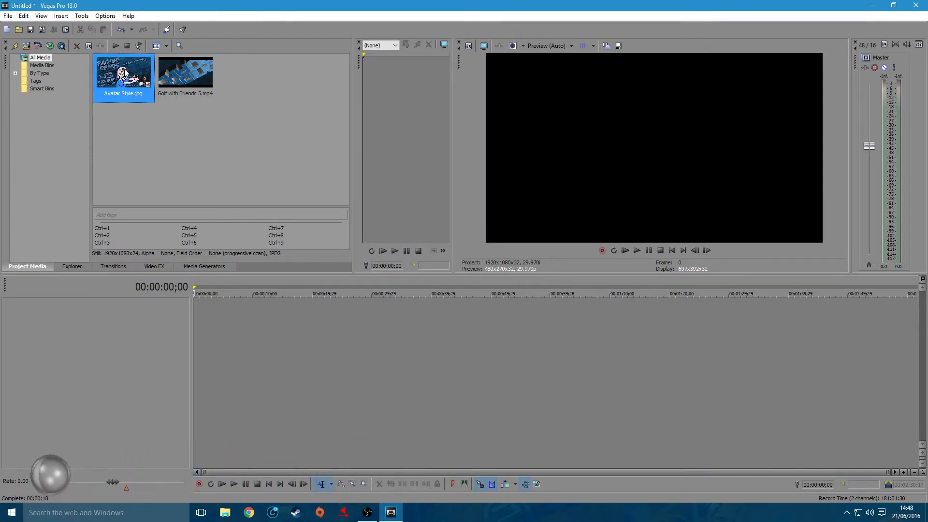
mouse_move(235, 111)
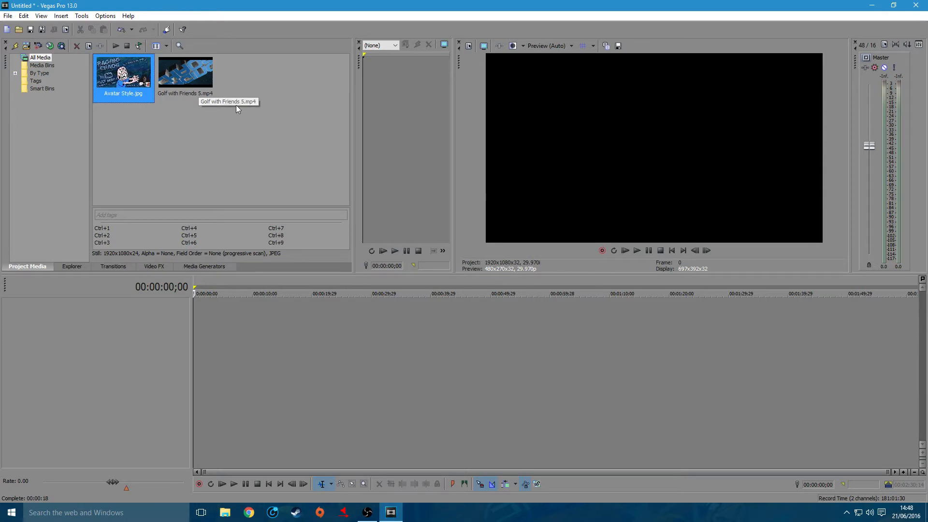
mouse_move(234, 138)
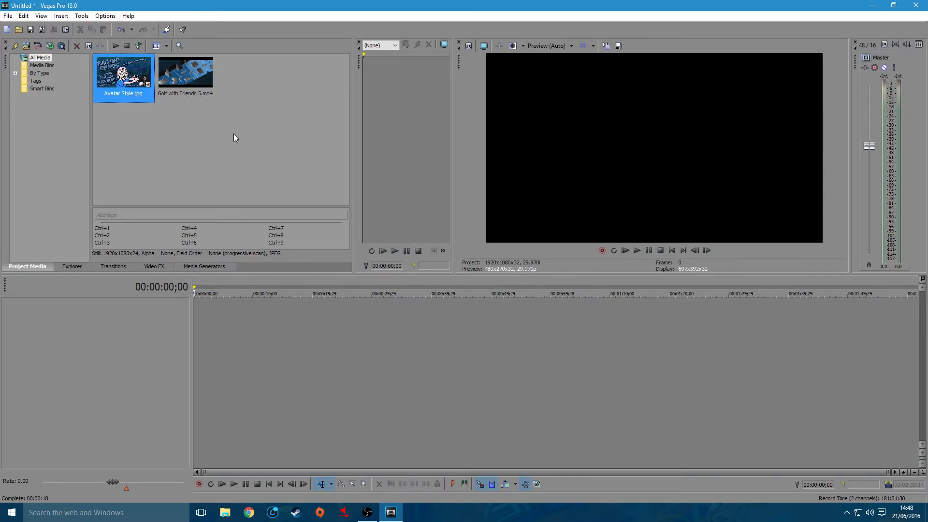
mouse_move(228, 145)
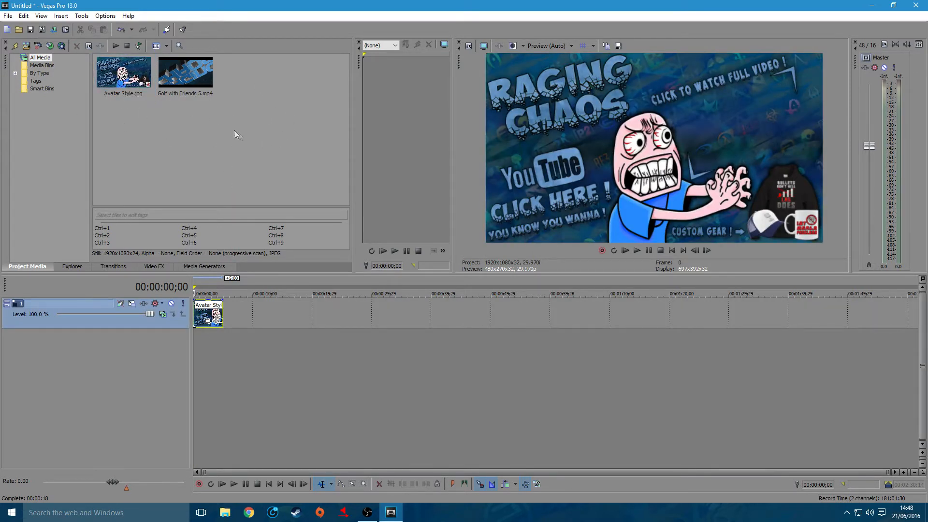
left_click(8, 16)
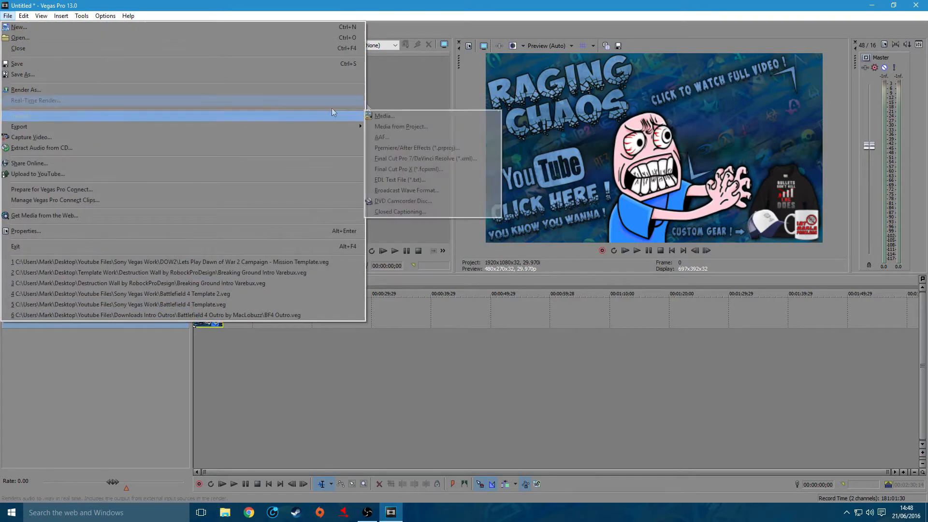
left_click(384, 116)
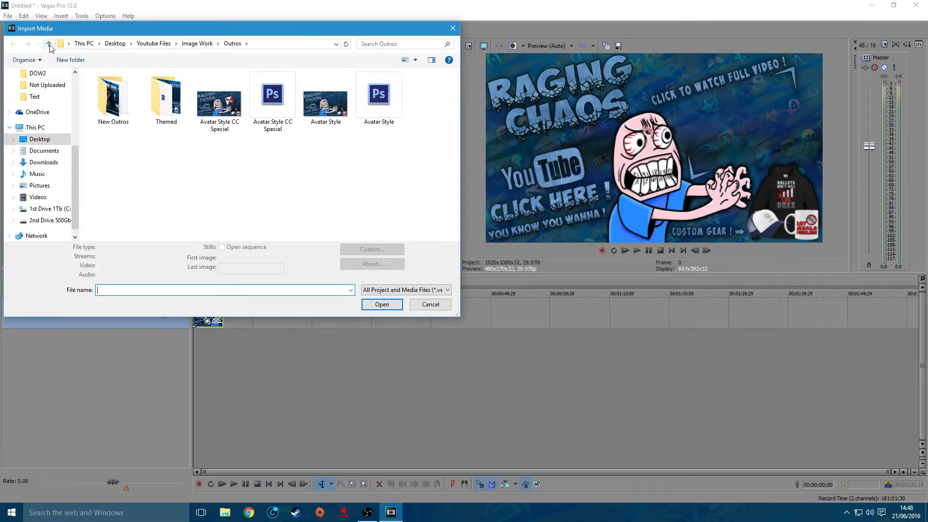
double_click(113, 95)
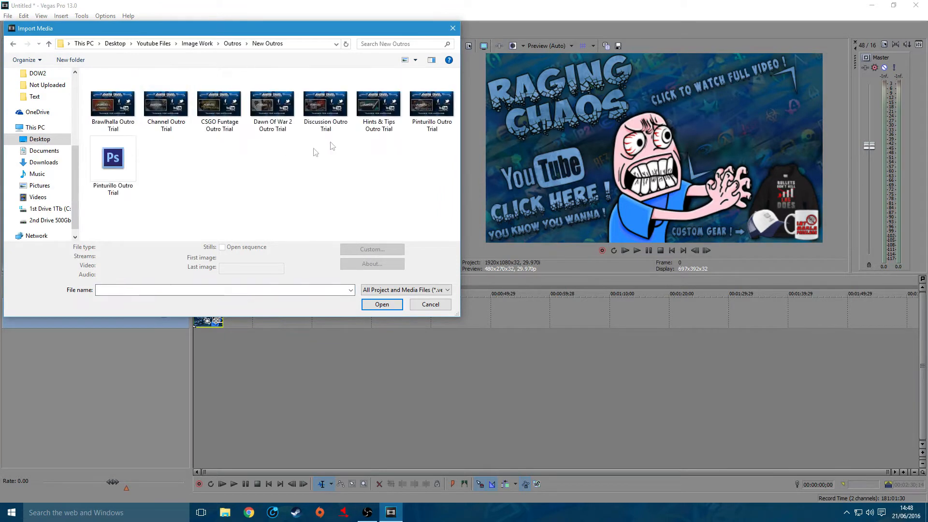
left_click(48, 43)
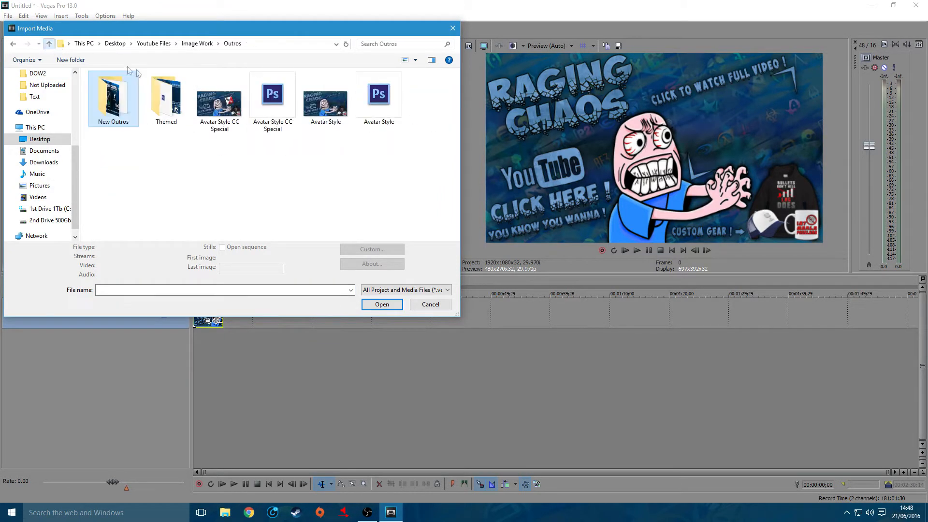
double_click(166, 98)
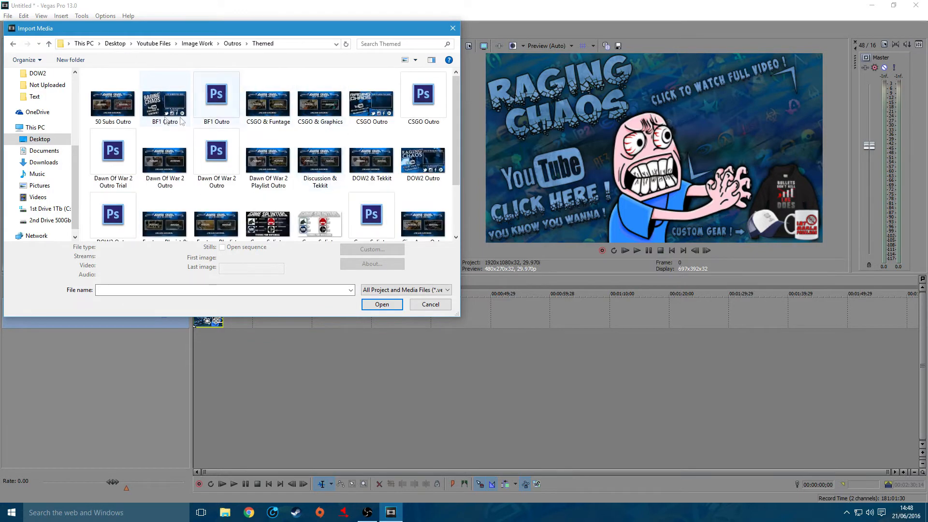
scroll("down", 3)
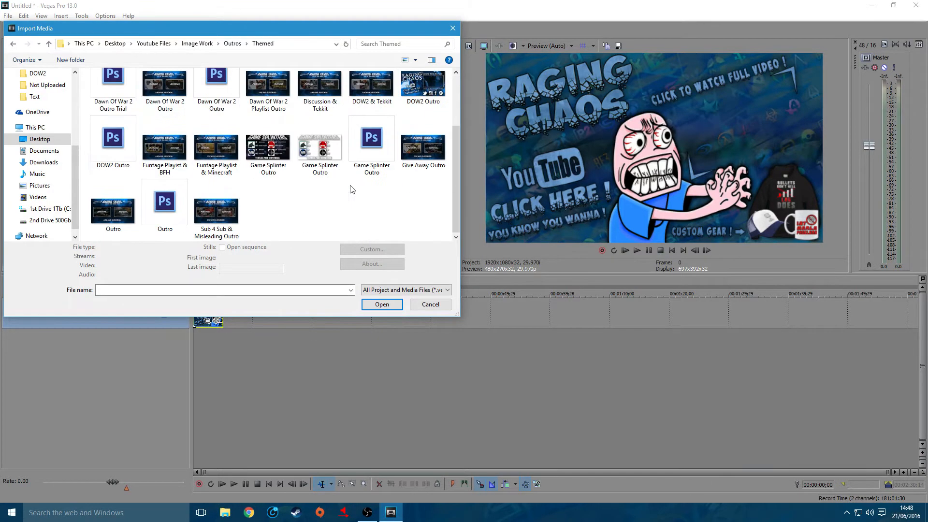
left_click(382, 303)
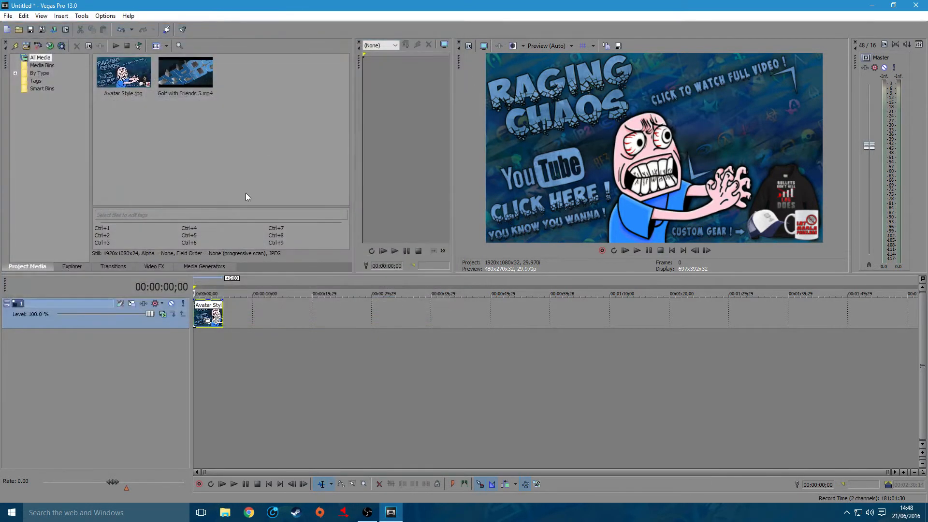
mouse_move(236, 289)
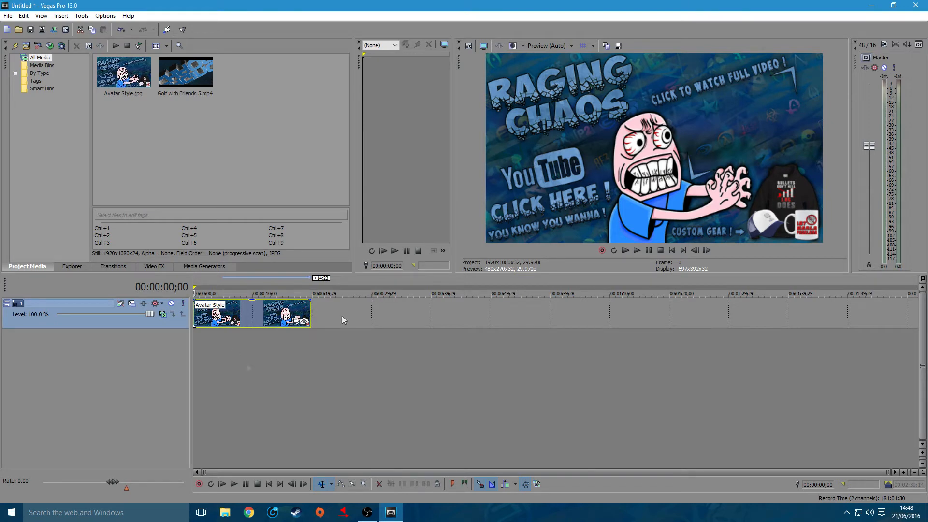
mouse_move(168, 77)
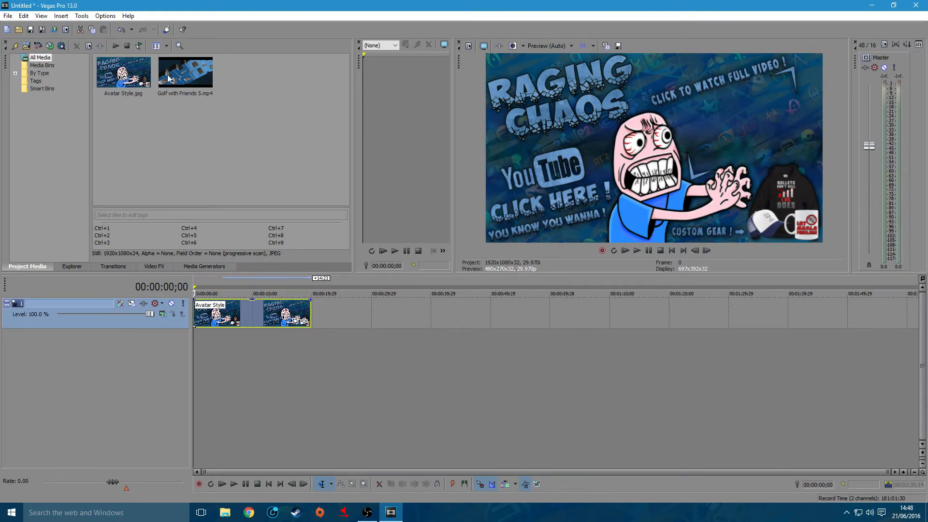
Select Golf with Friends 5.mp4 in Project Media to drop onto the timeline.
left_click(185, 71)
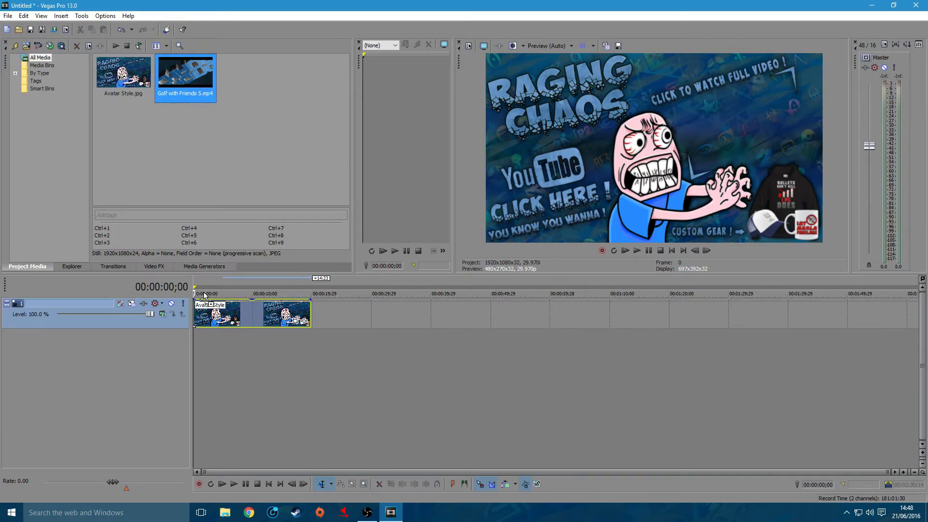
mouse_move(186, 74)
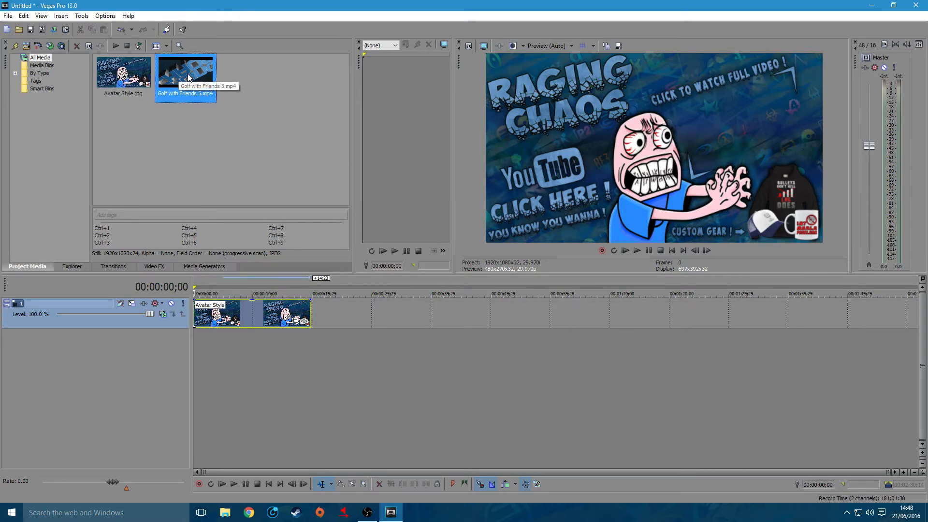
mouse_move(208, 290)
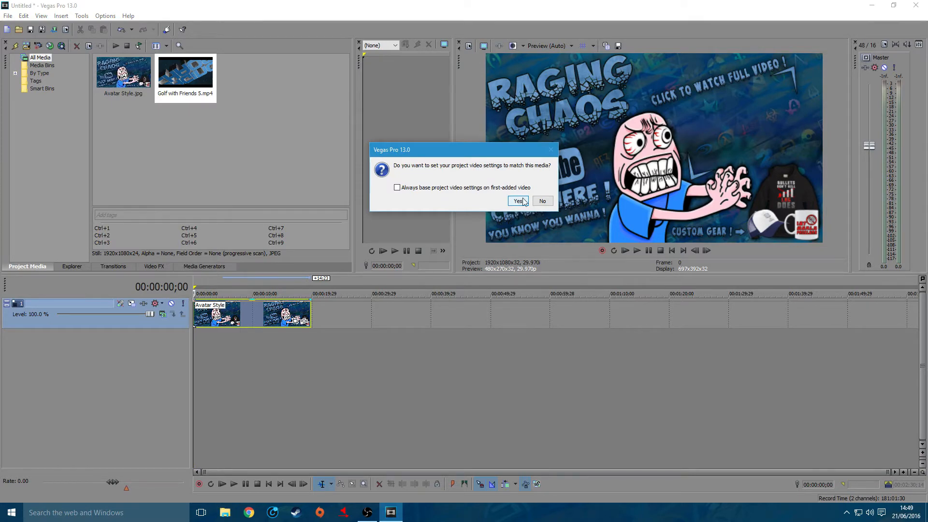
Accept matching project video settings to Golf with Friends 5.mp4.
left_click(516, 201)
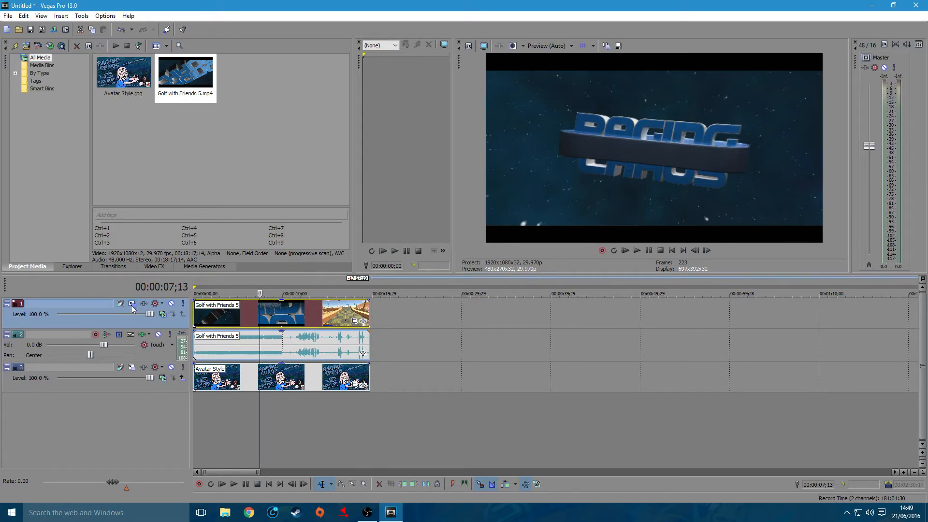
Resize and rotate the Golf with Friends track in Track Motion to fit the end-screen box.
left_click(132, 304)
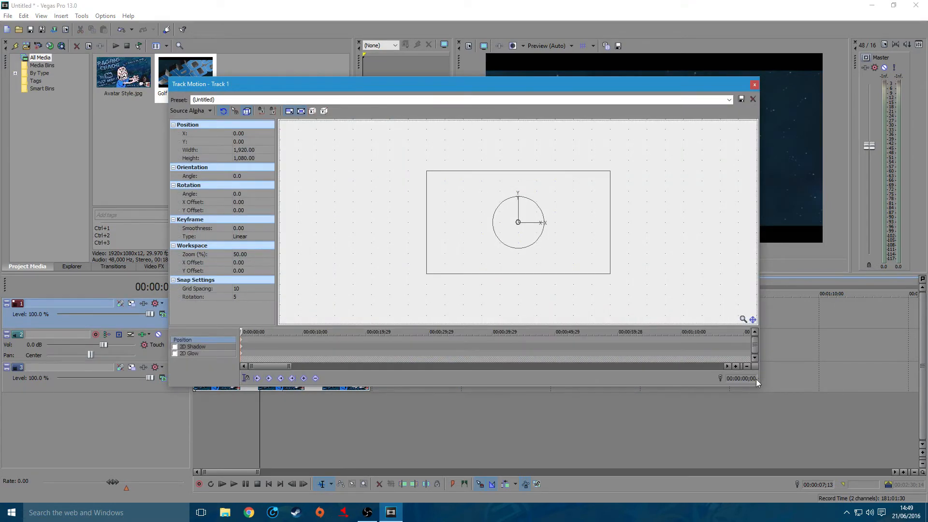
left_click(755, 85)
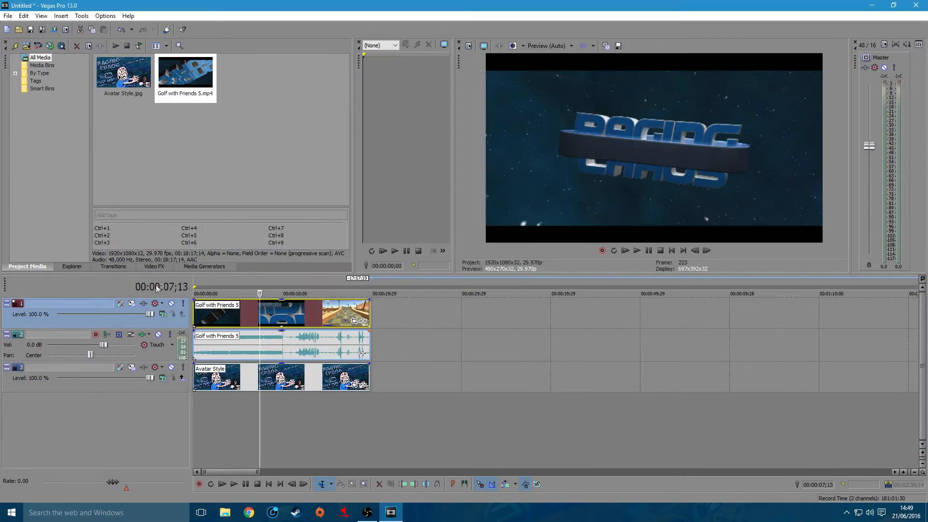
mouse_move(130, 304)
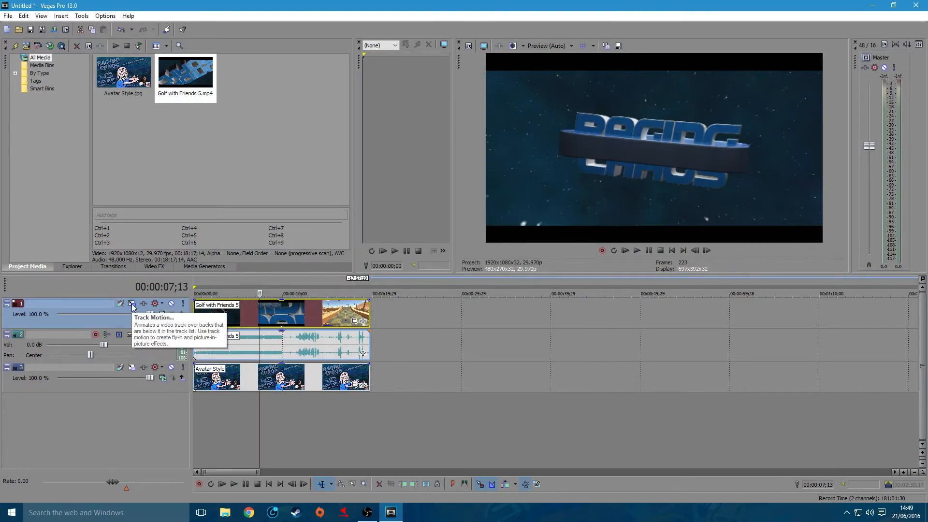
left_click(132, 303)
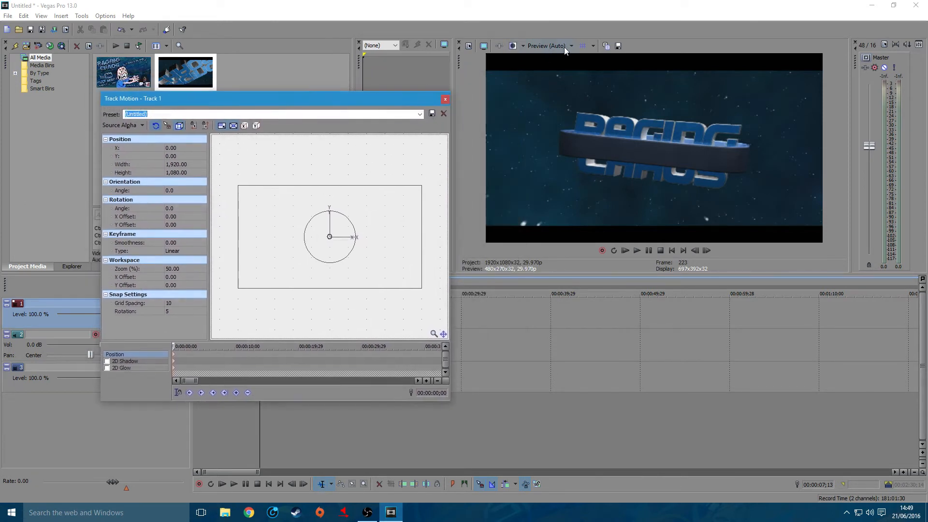
mouse_move(514, 140)
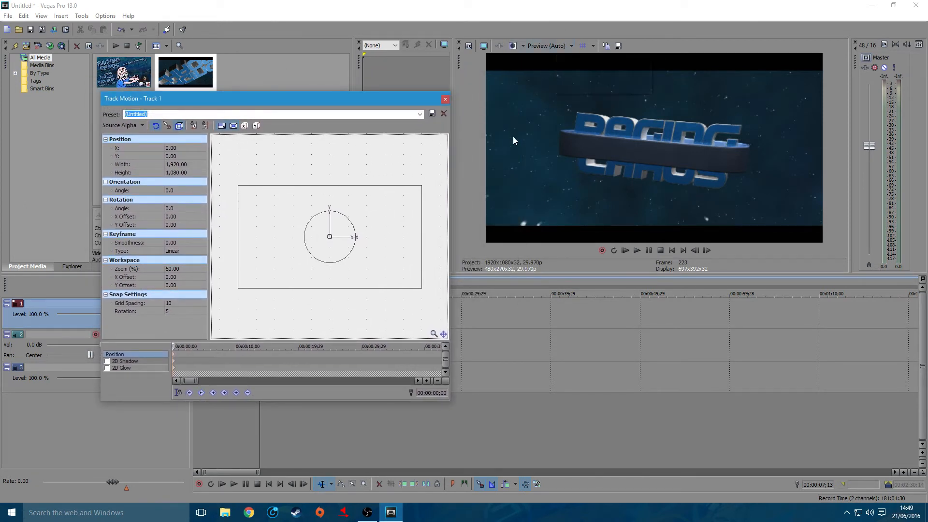
mouse_move(408, 306)
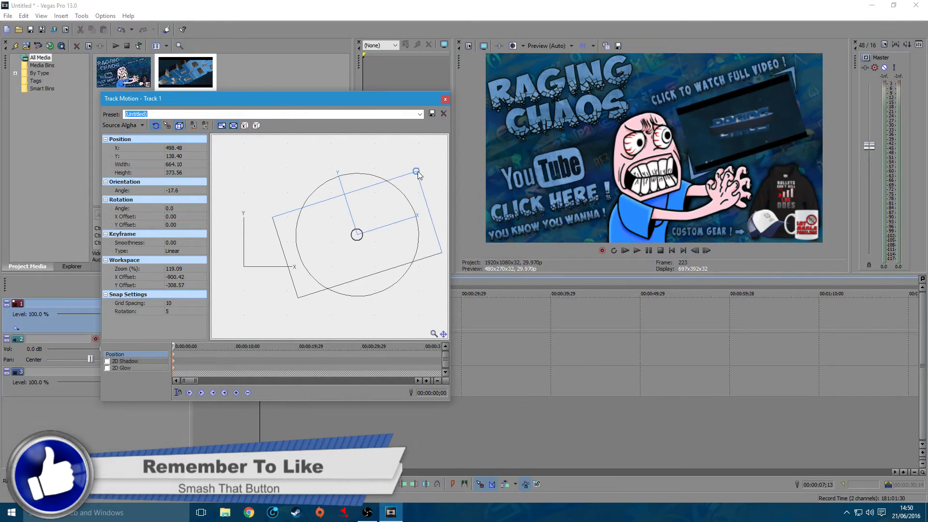
left_click(443, 114)
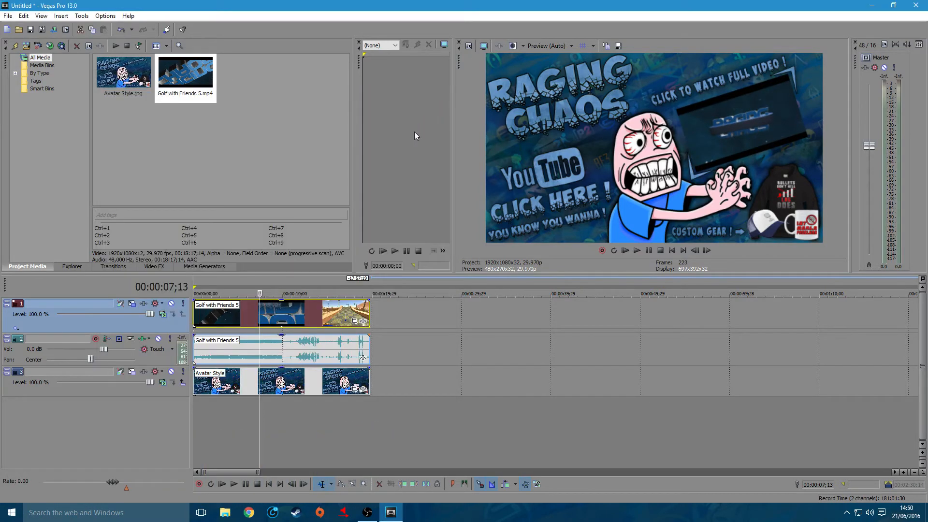
mouse_move(105, 349)
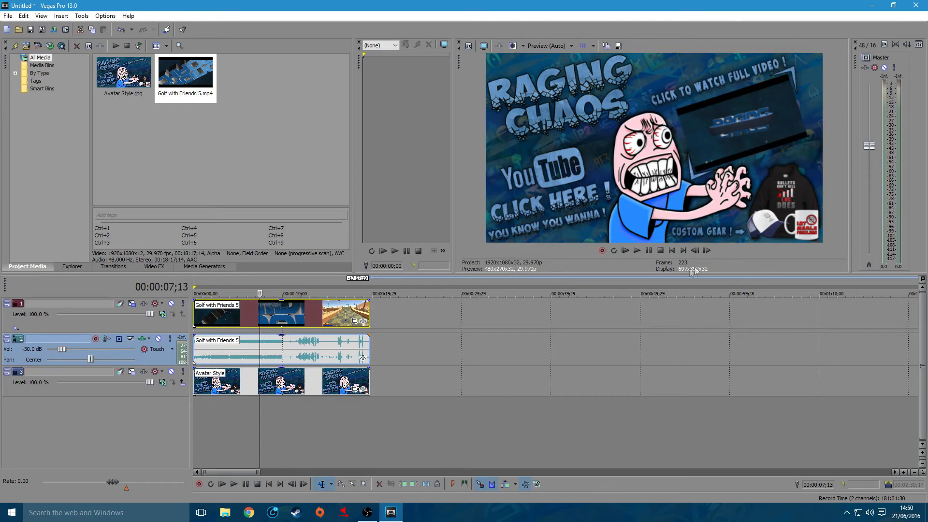
mouse_move(626, 250)
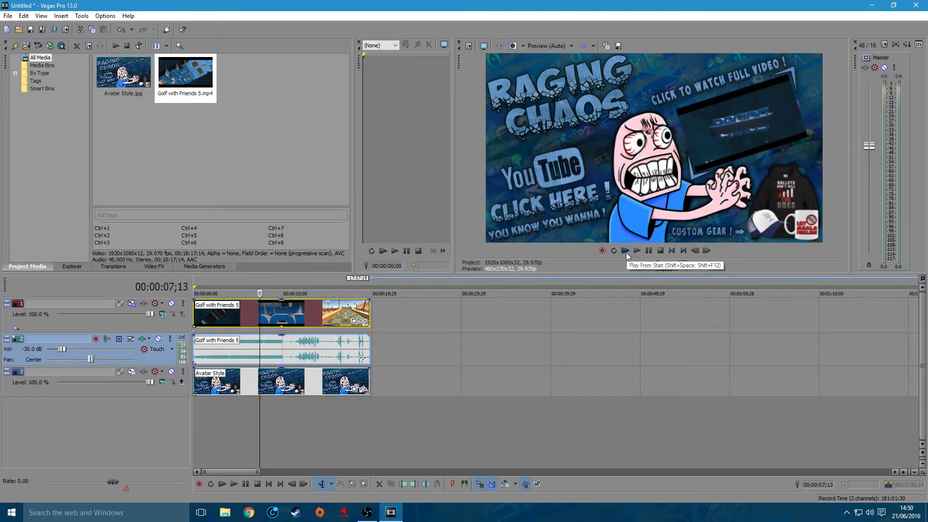
mouse_move(626, 251)
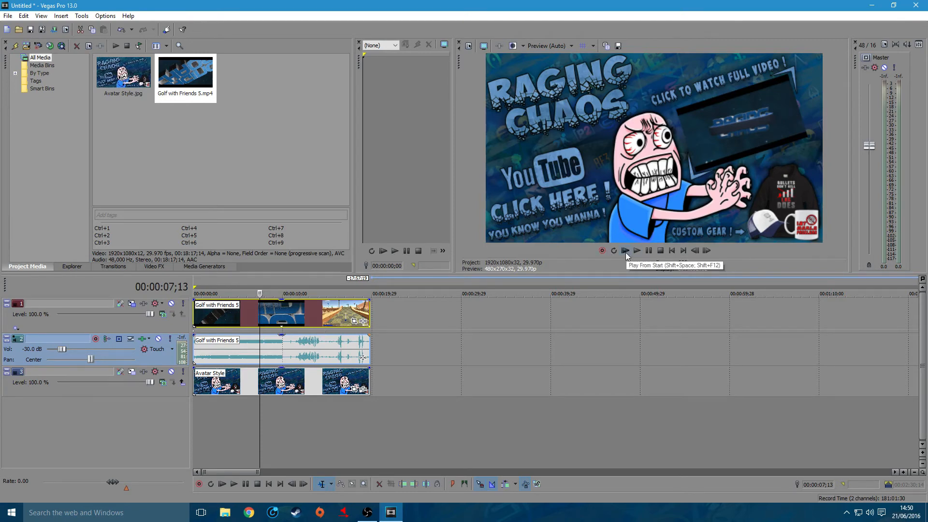
Play the outro from the start through to its end.
left_click(625, 250)
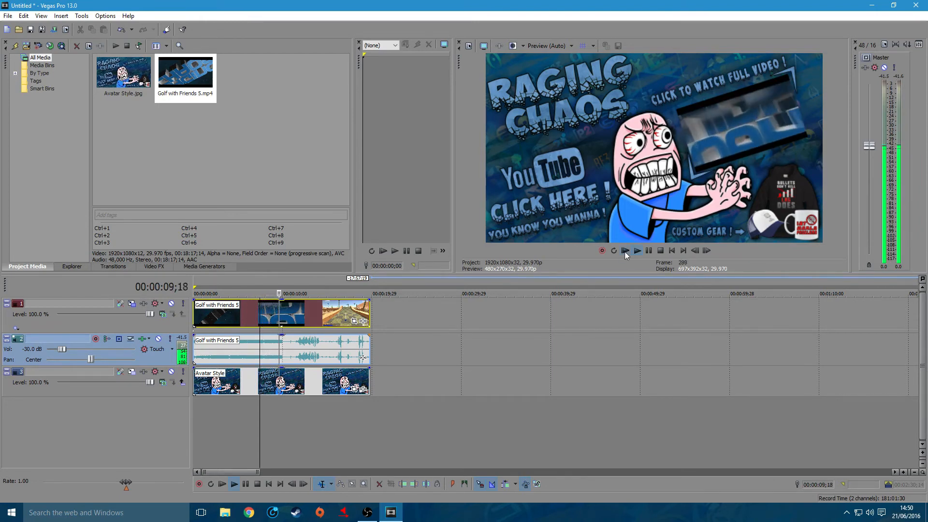
left_click(626, 250)
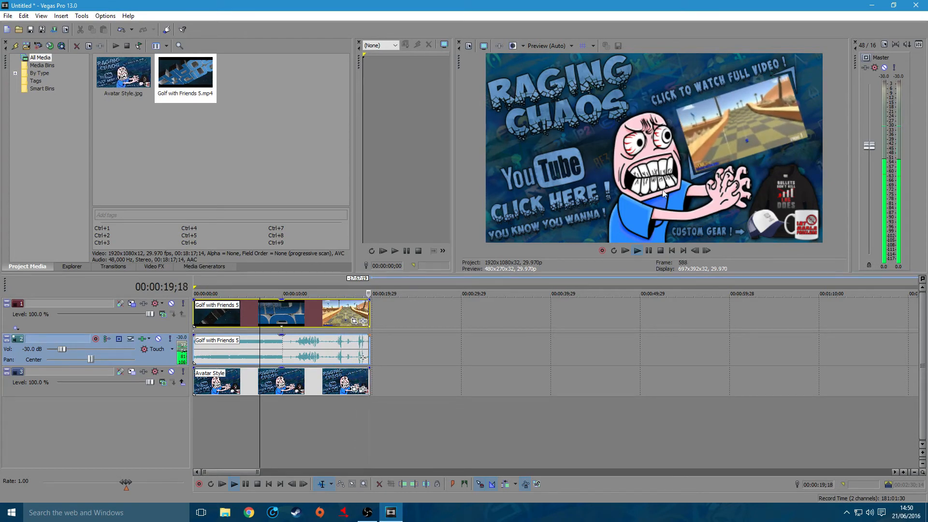
left_click(648, 250)
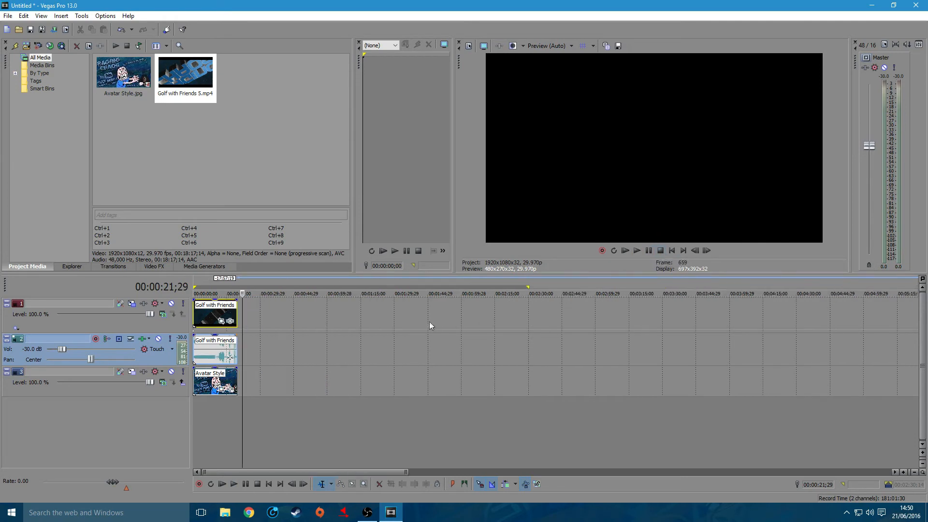
mouse_move(417, 325)
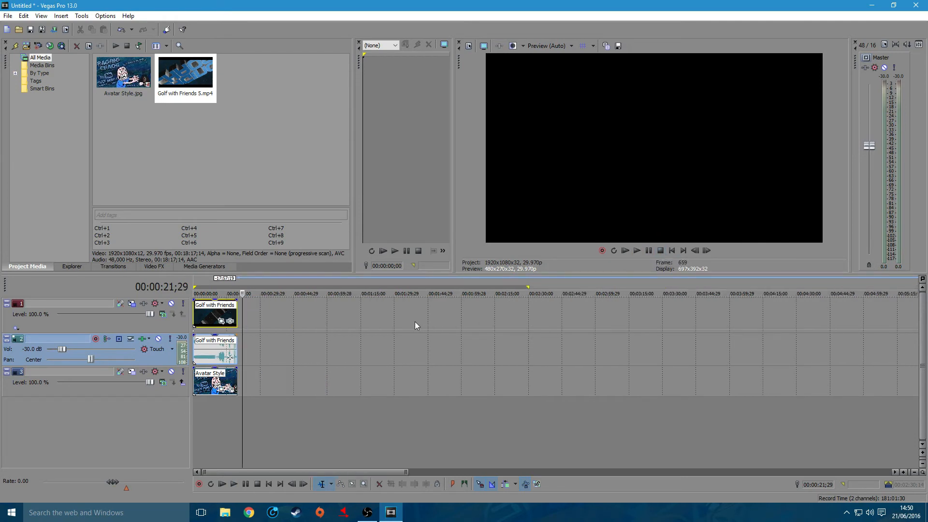